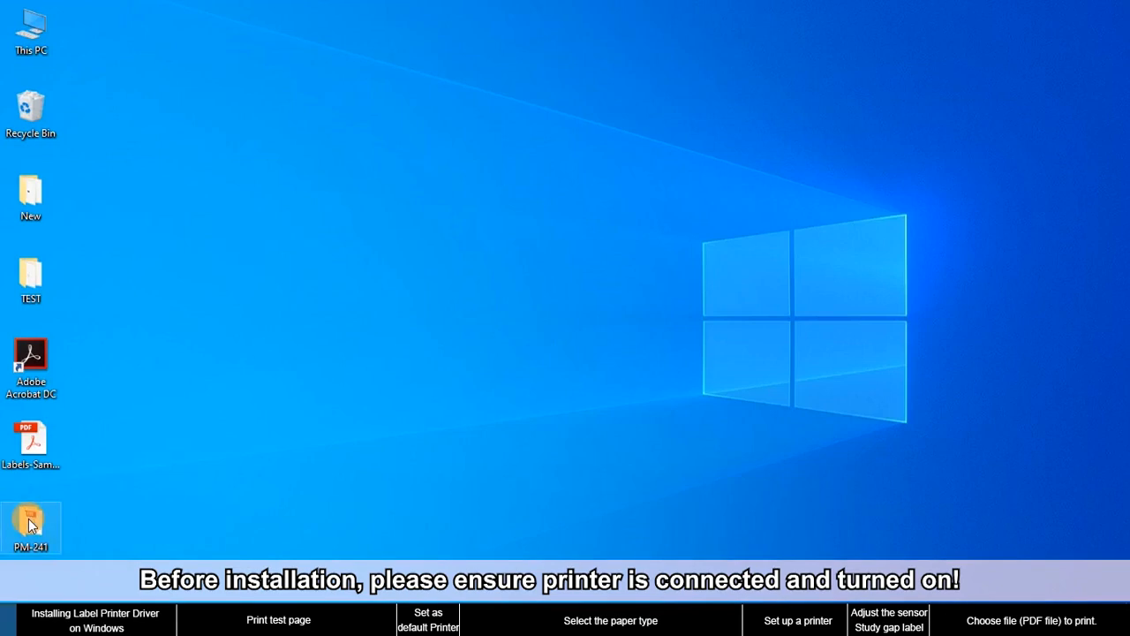
Step: Launch the Label Printer Driver Setup v1.2.7 from the PM-241 > 2.PM-241-Driver folder
double_click(32, 521)
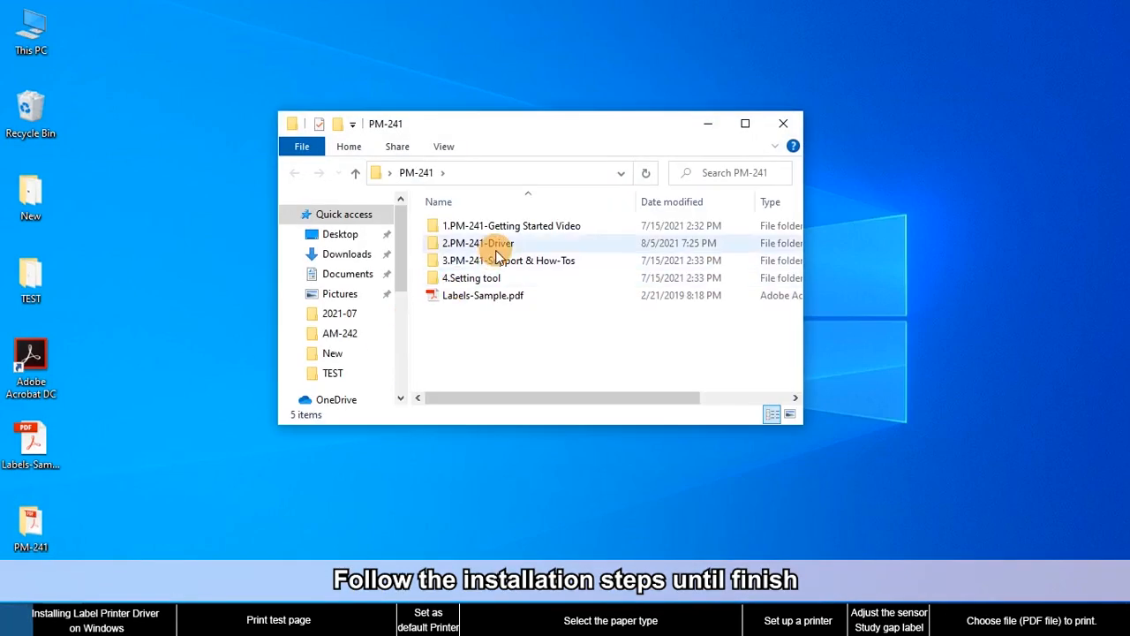
double_click(477, 244)
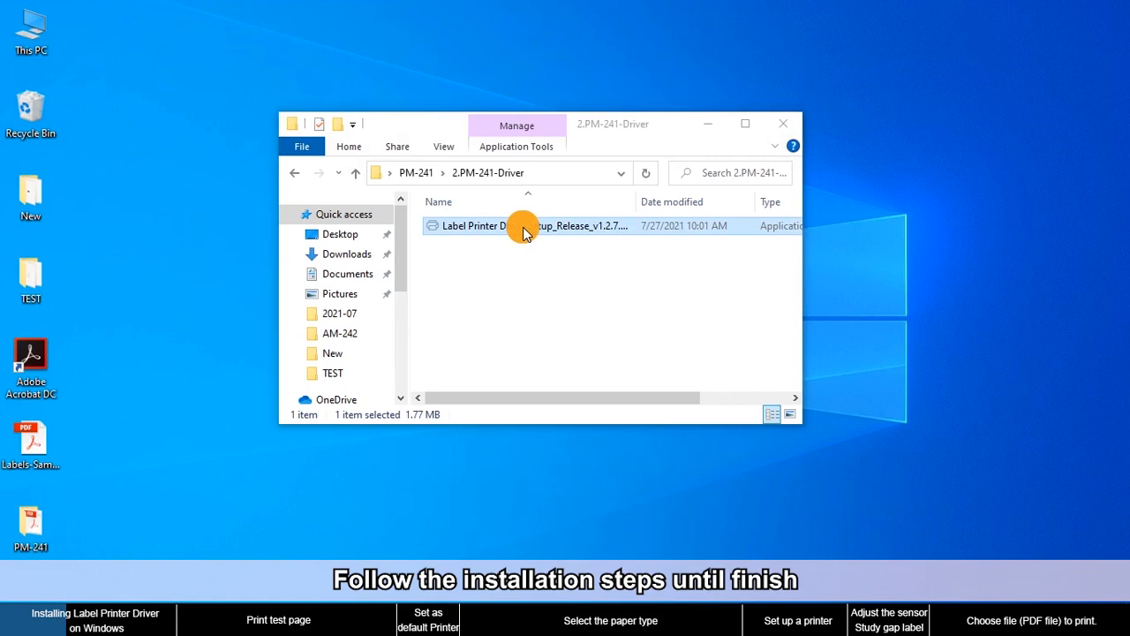
double_click(523, 226)
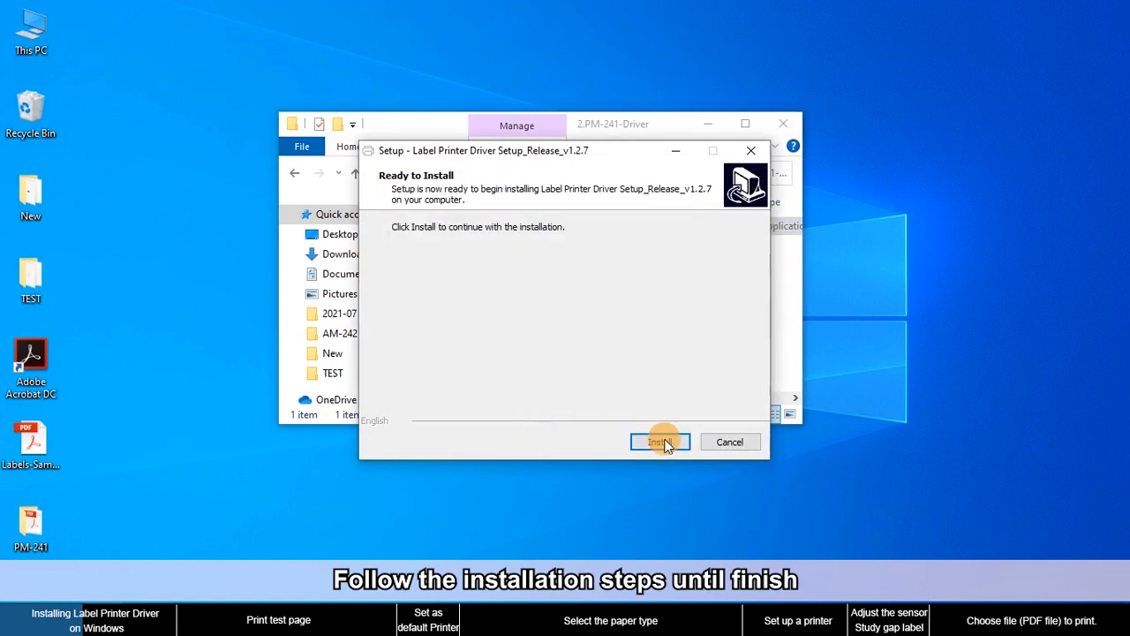
Step: Run the installation through the device driver wizard until setup reports the driver installed
click(660, 441)
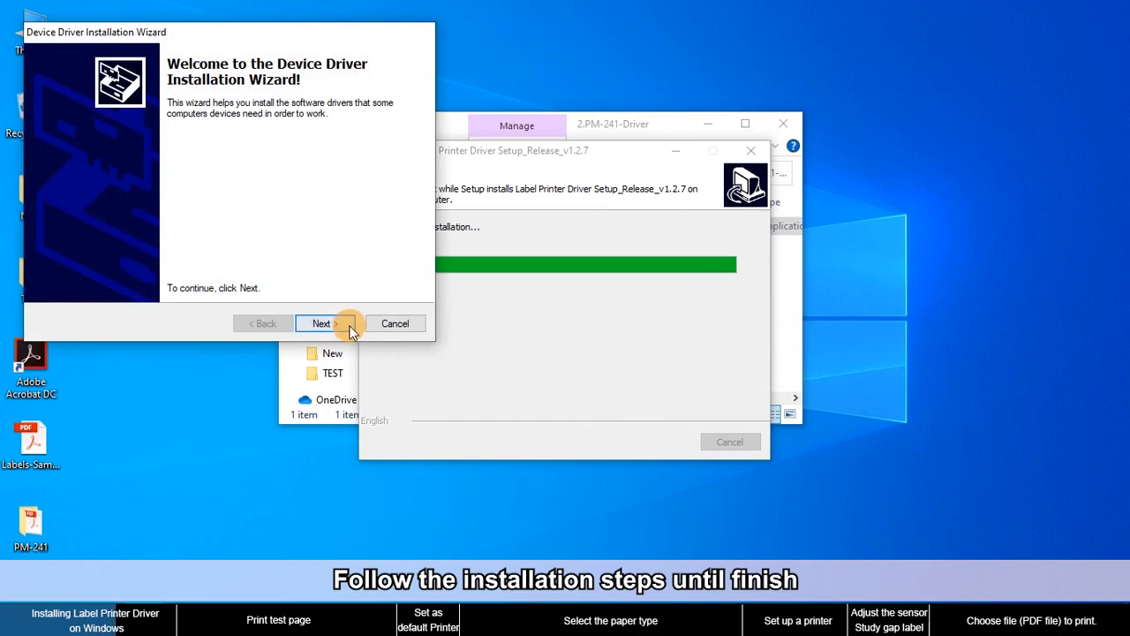
click(321, 323)
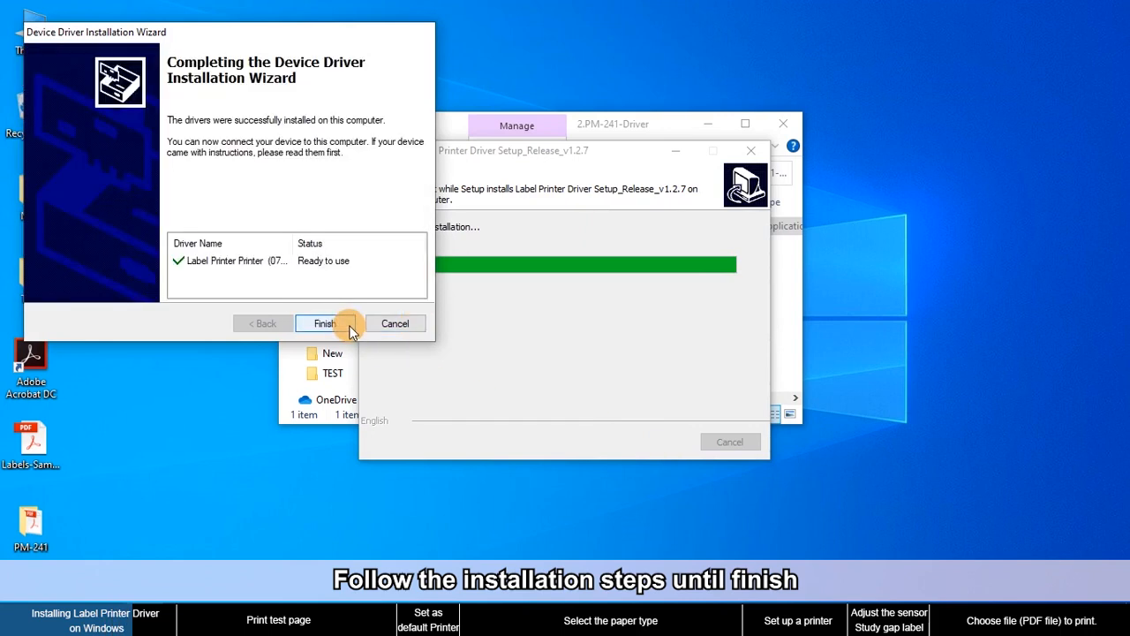
click(325, 323)
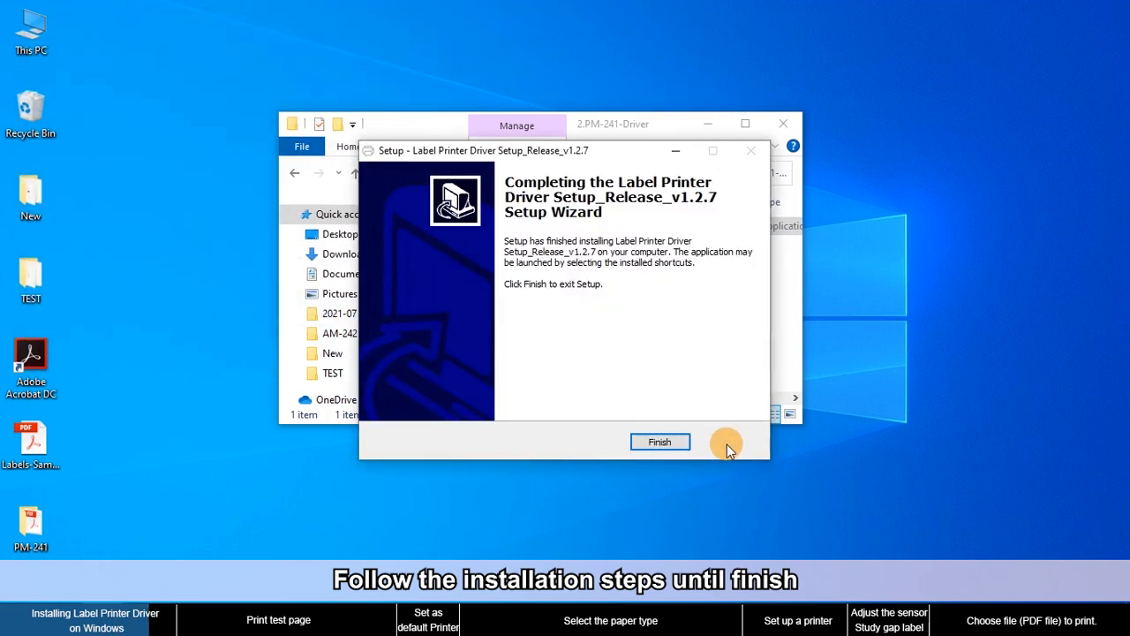
click(660, 442)
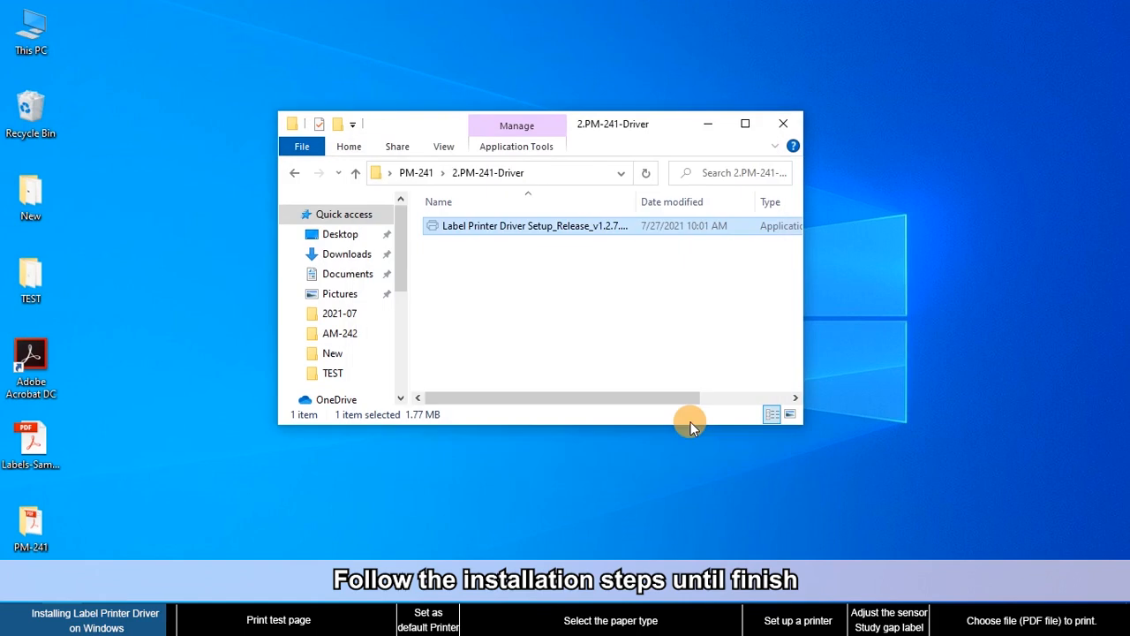
Step: Reach Control Panel via This PC's address bar and show Devices and Printers maximized, listing PM-241
click(783, 123)
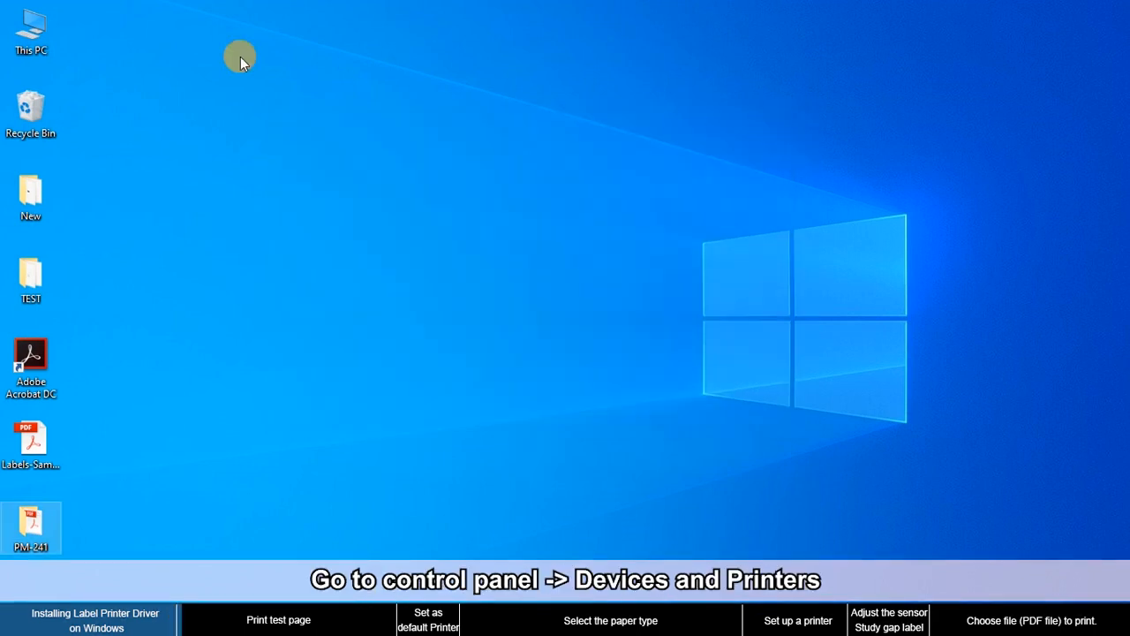
mouse_move(360, 124)
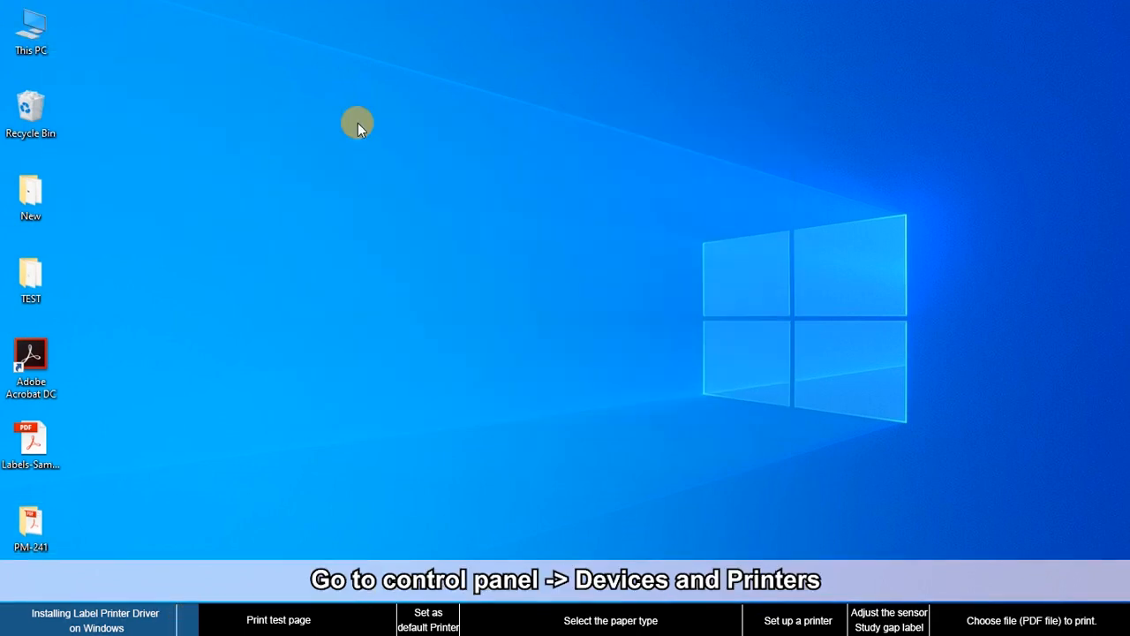
double_click(32, 24)
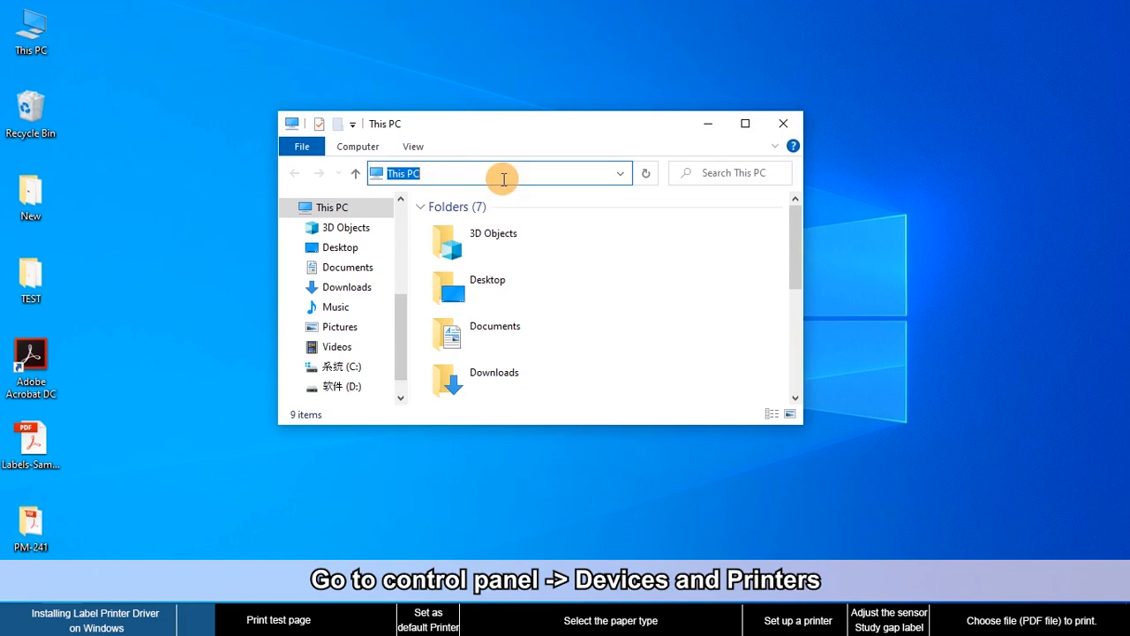
text(con)
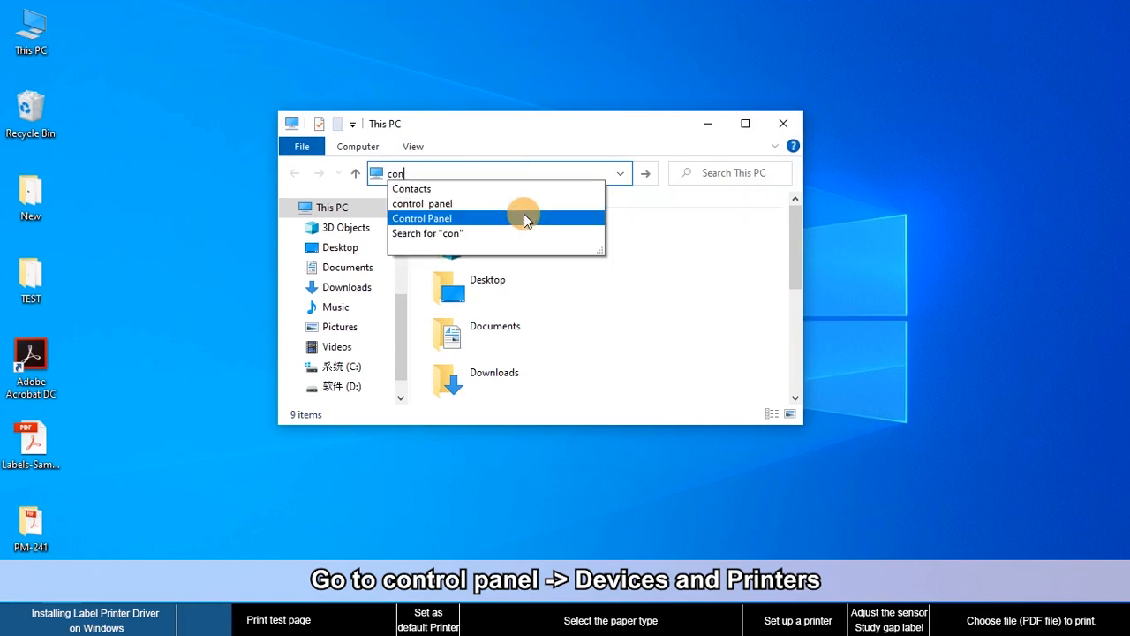
click(422, 219)
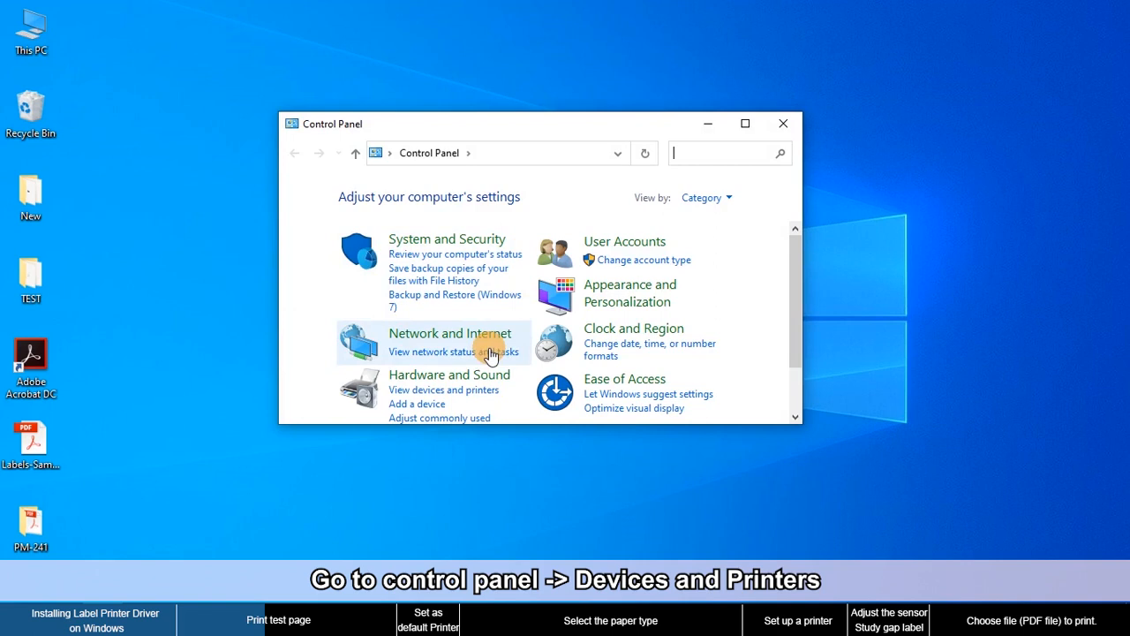
click(434, 390)
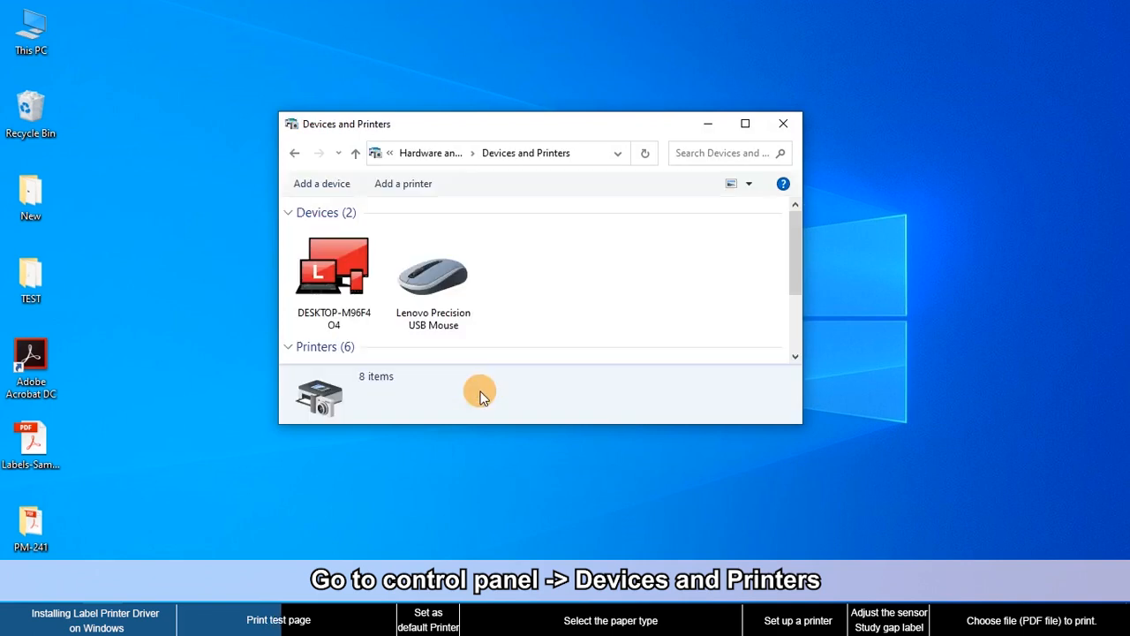
click(746, 124)
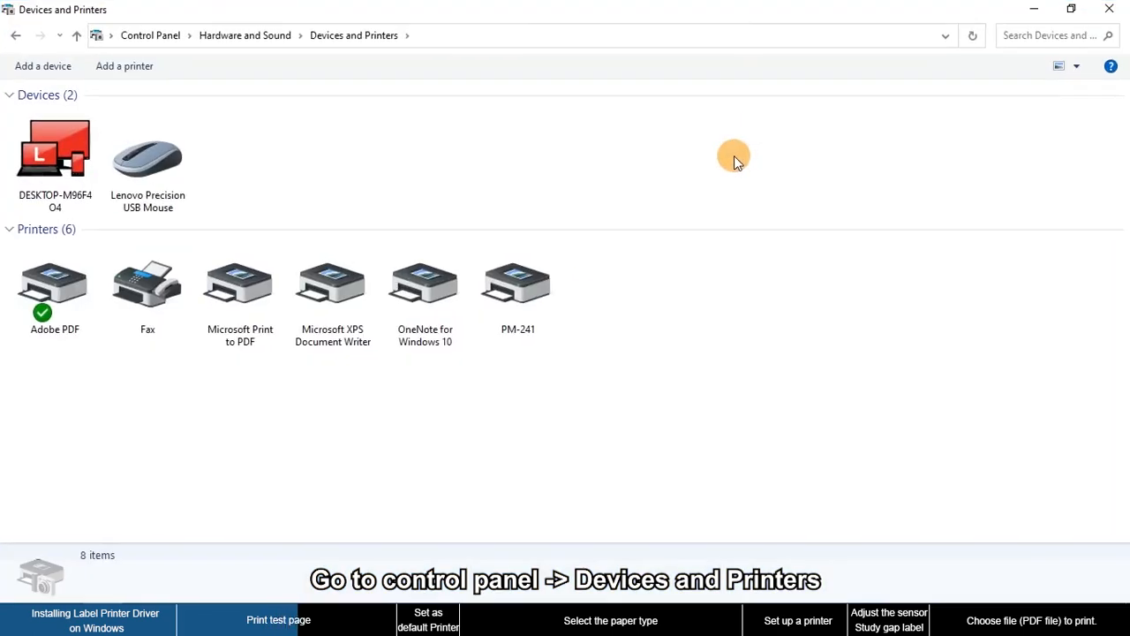
Step: From PM-241's Printer properties, send a test page and dismiss the confirmation
click(518, 282)
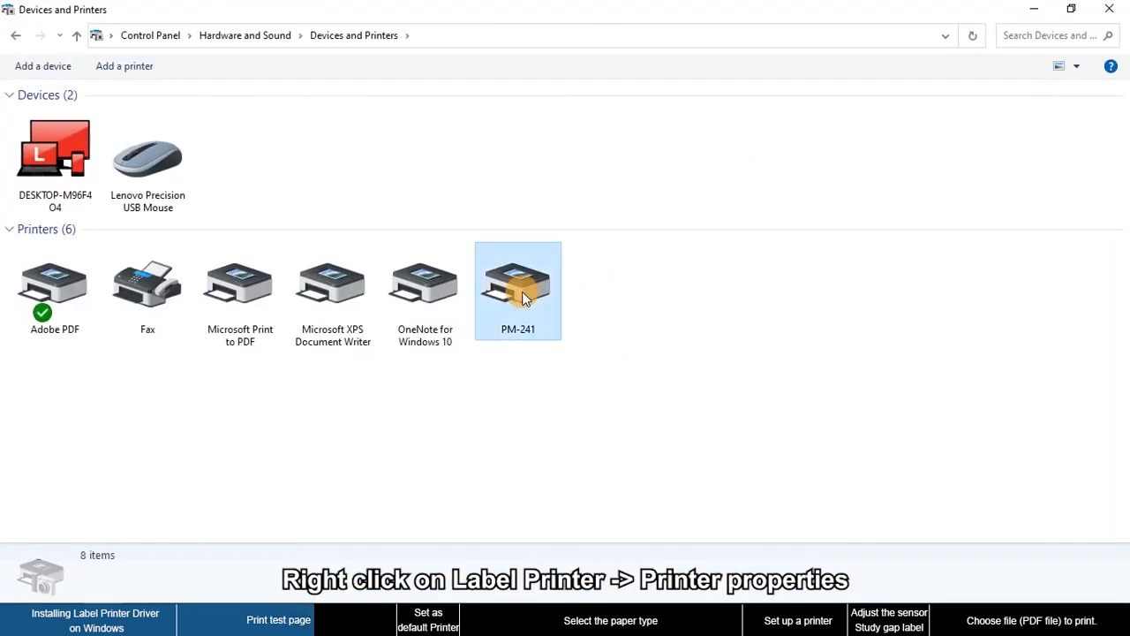
right_click(523, 296)
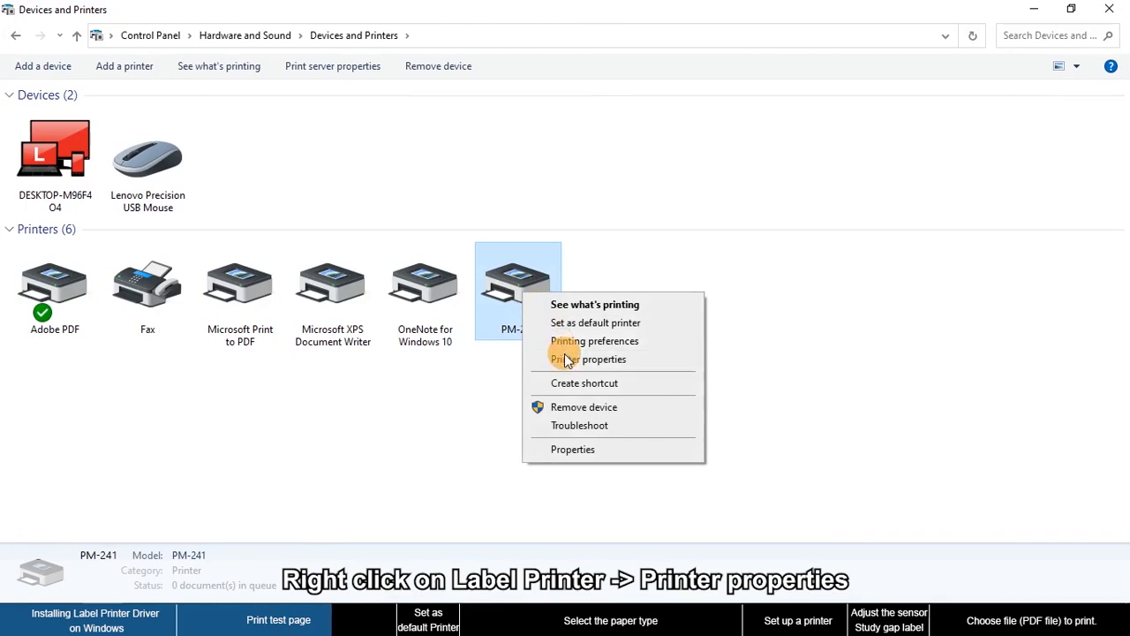
click(588, 358)
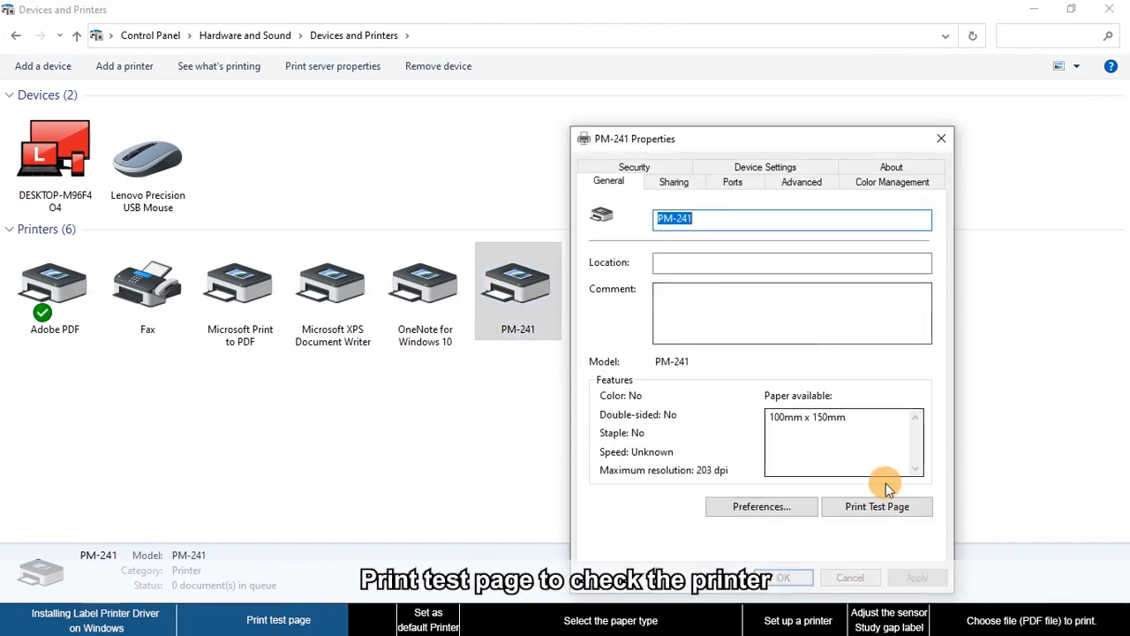
click(876, 505)
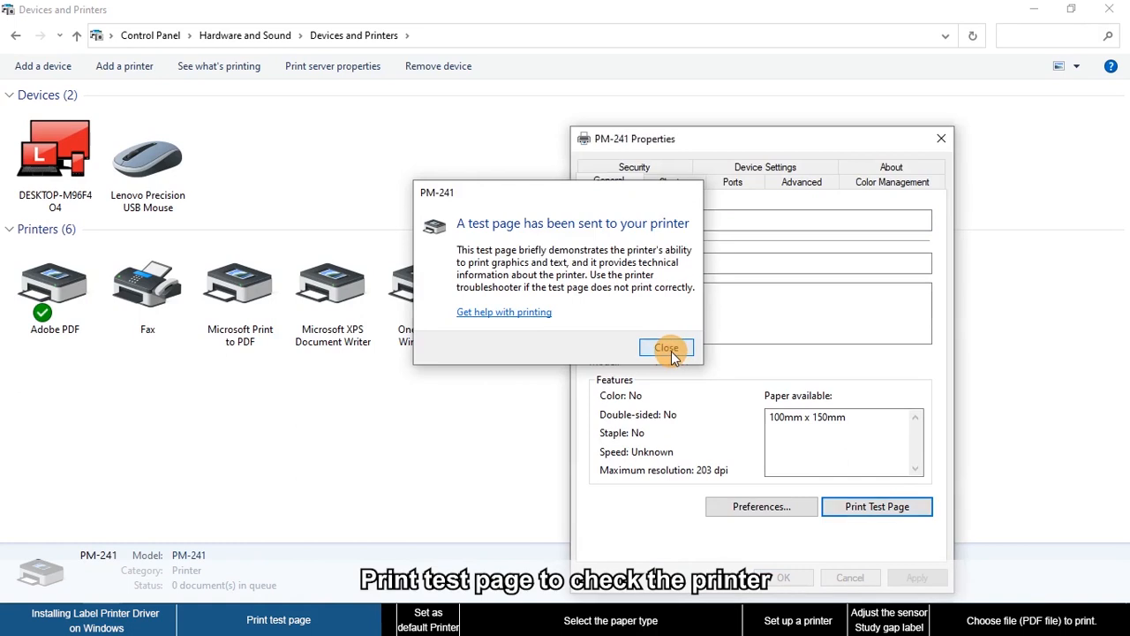
click(667, 347)
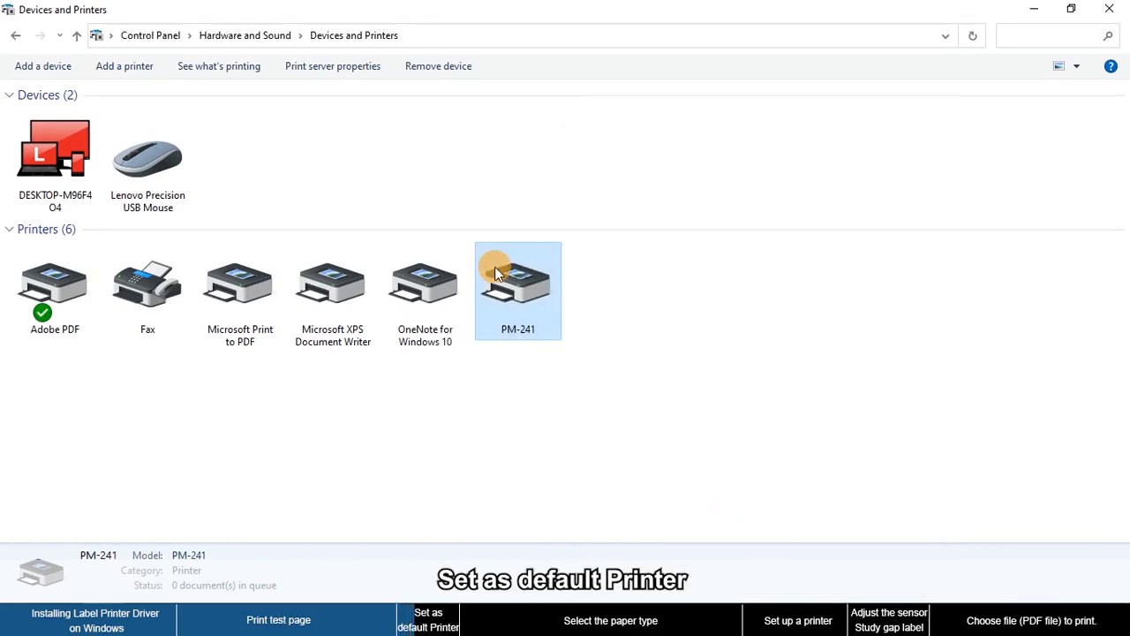
Step: Set PM-241 as the default printer from its context menu
right_click(498, 268)
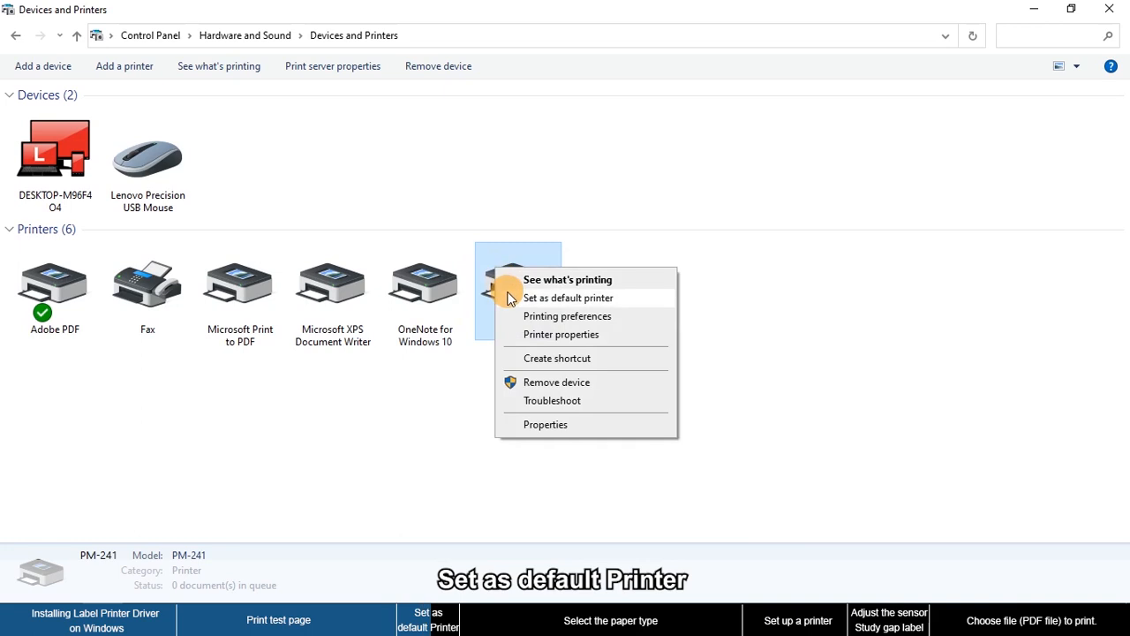
click(567, 297)
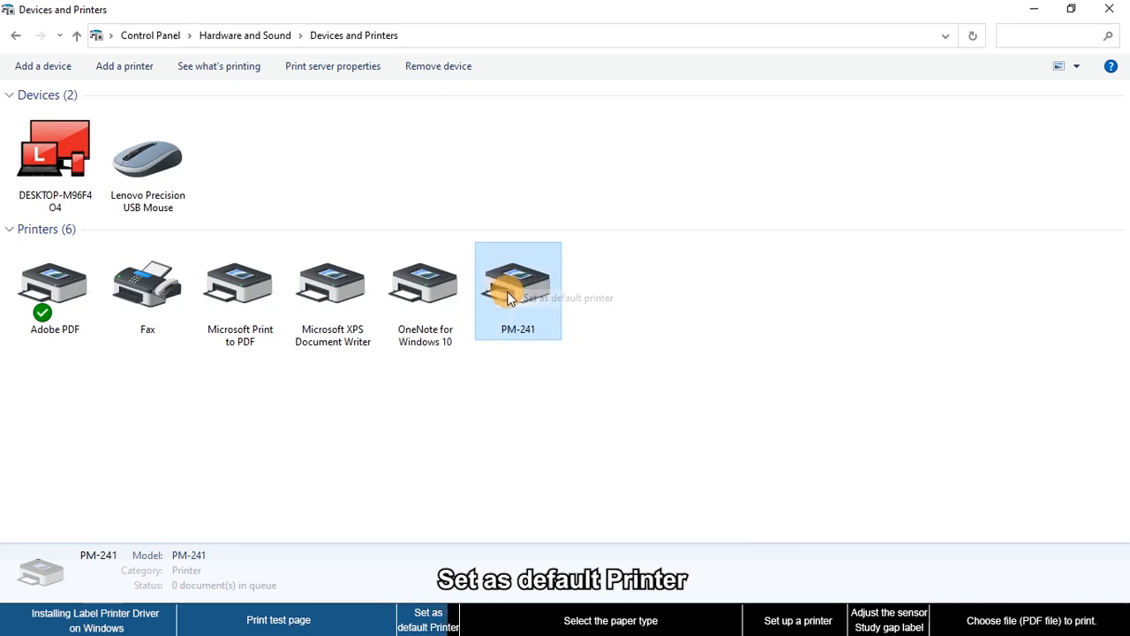
click(520, 283)
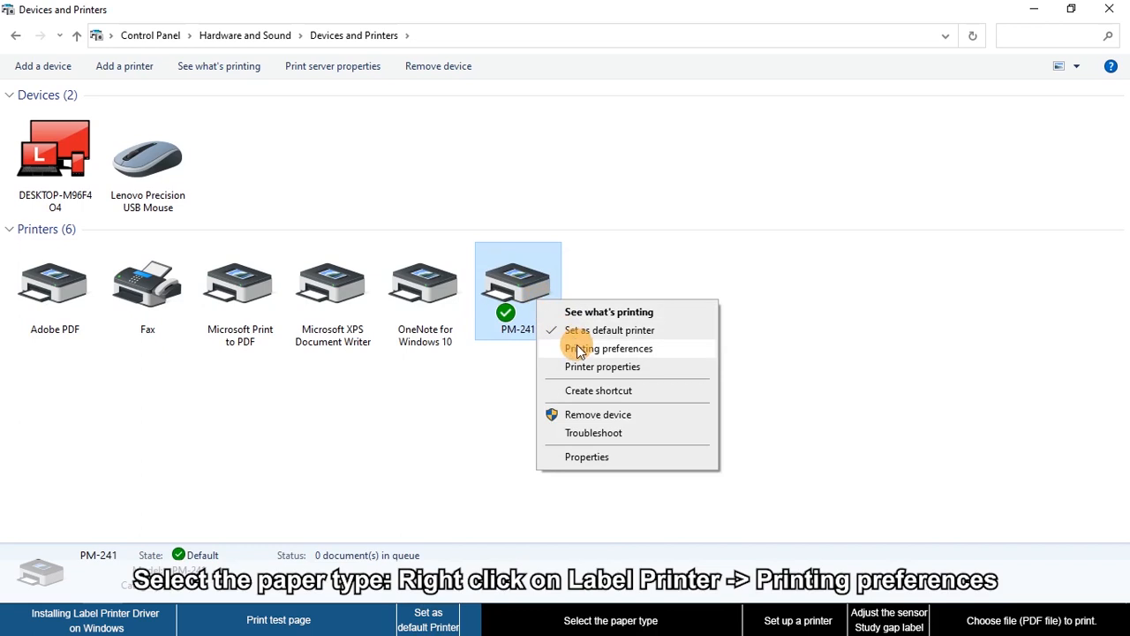
Step: In PM-241 Printing Preferences' Page Setup, create label size New_4*6 with width 4 in and height 6 in
click(607, 348)
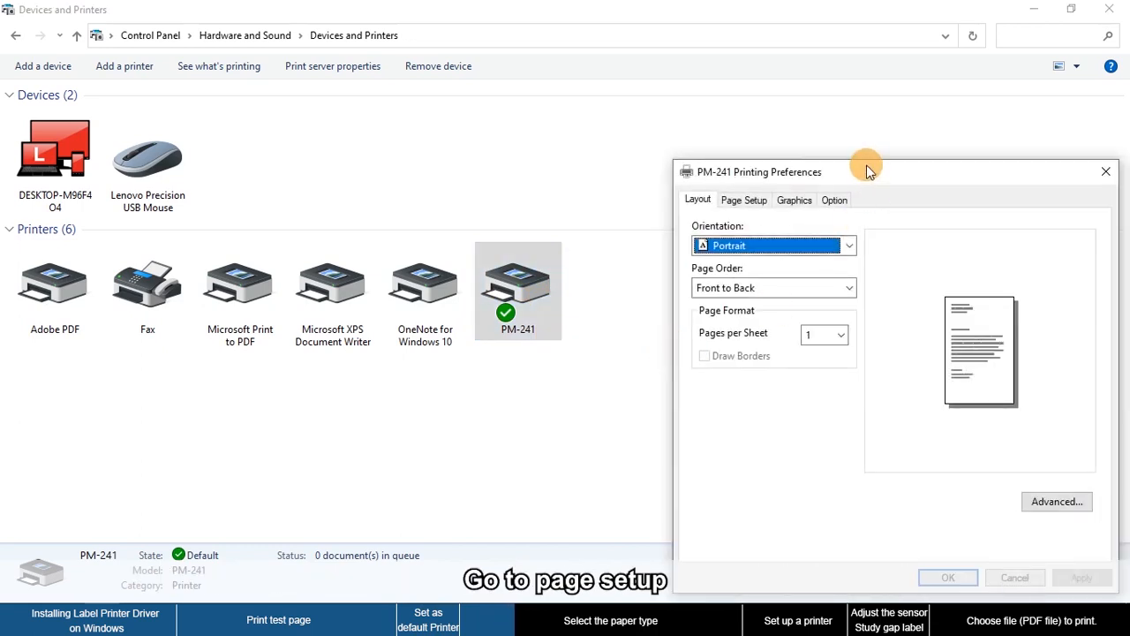
click(420, 139)
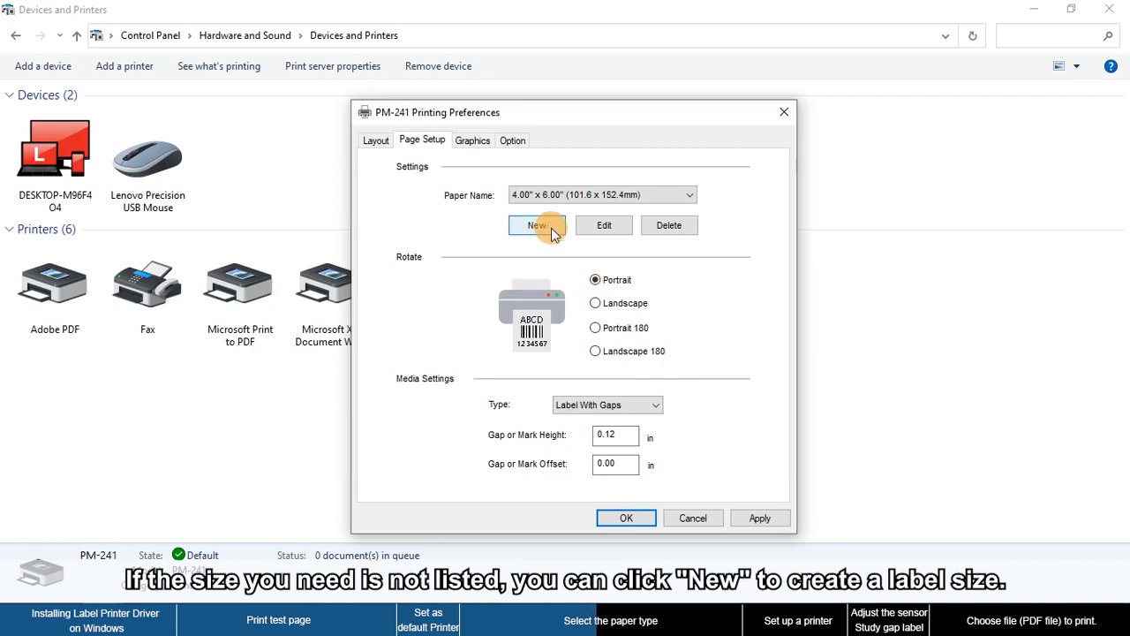
click(537, 226)
text(New_4&6)
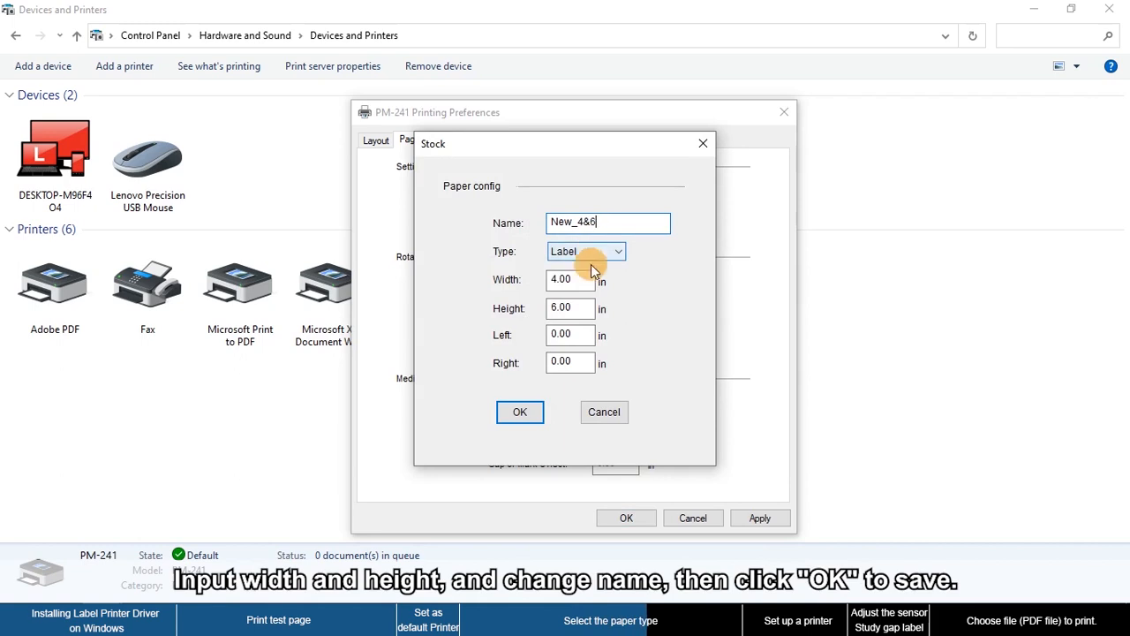
click(607, 222)
text(4.72)
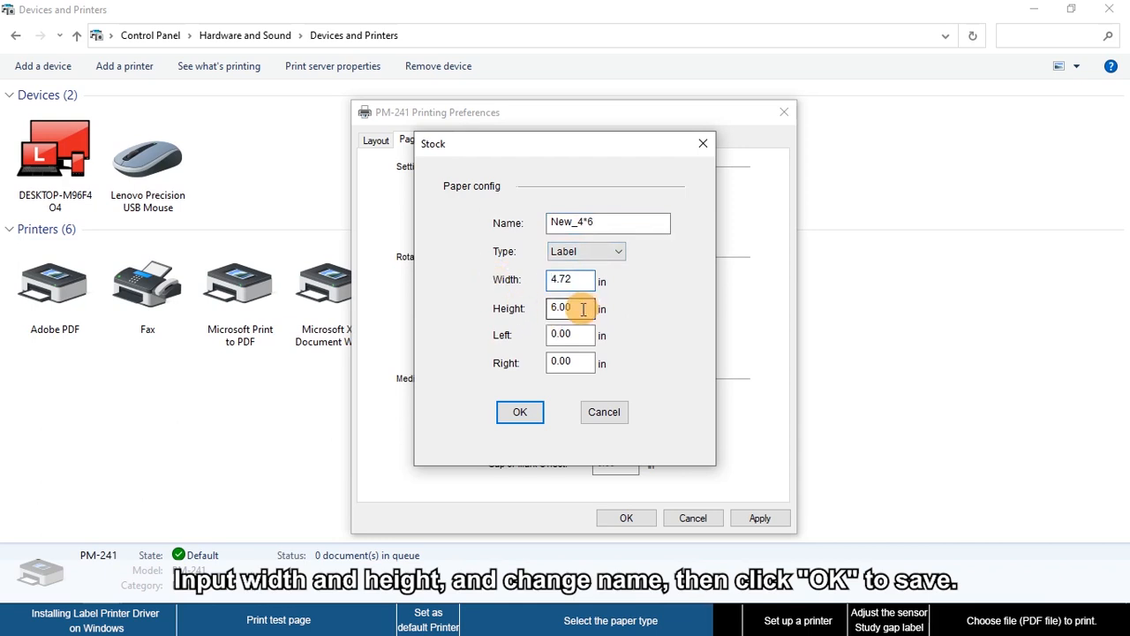
text(4)
click(571, 308)
text(6)
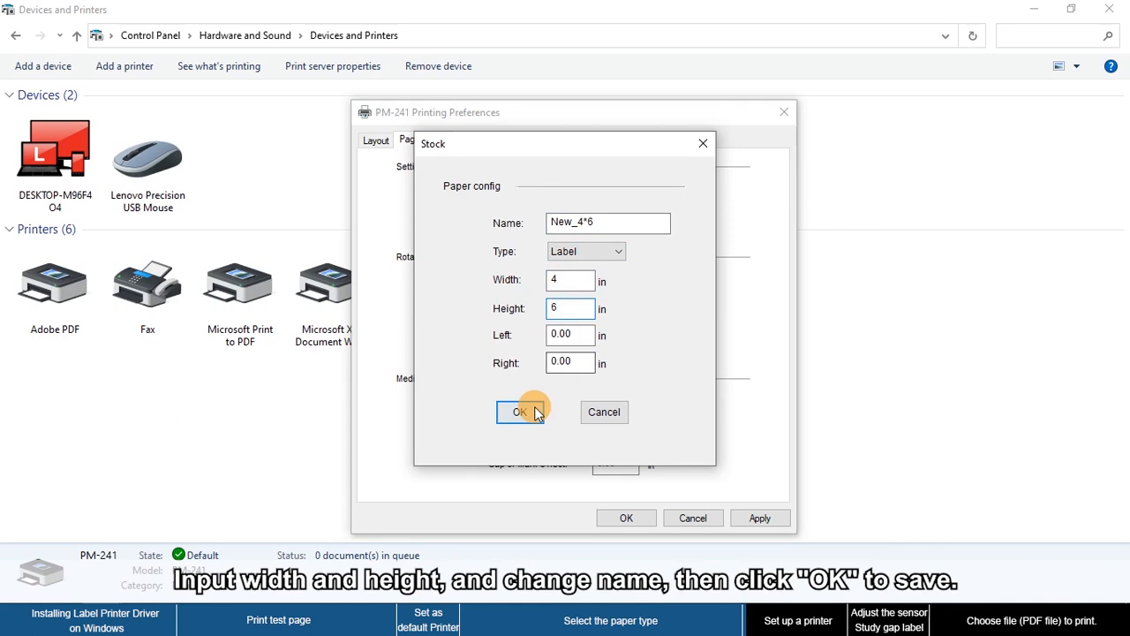
click(519, 411)
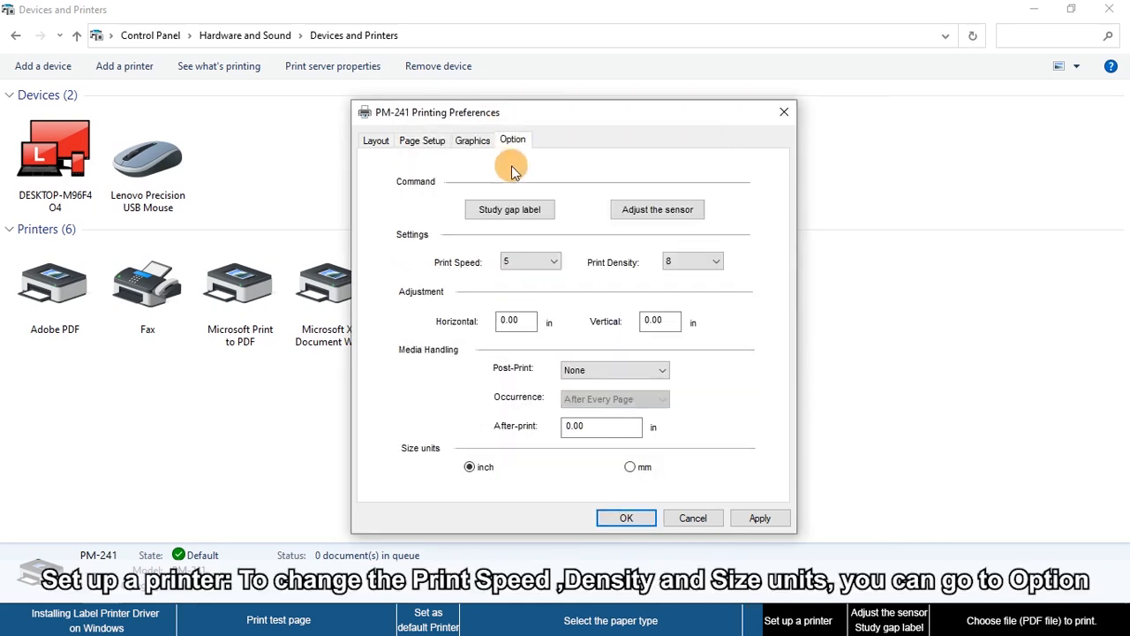
Step: On the Option tab keep density 8 and inches, then run 'Adjust the sensor' to calibrate the label sensor
click(552, 261)
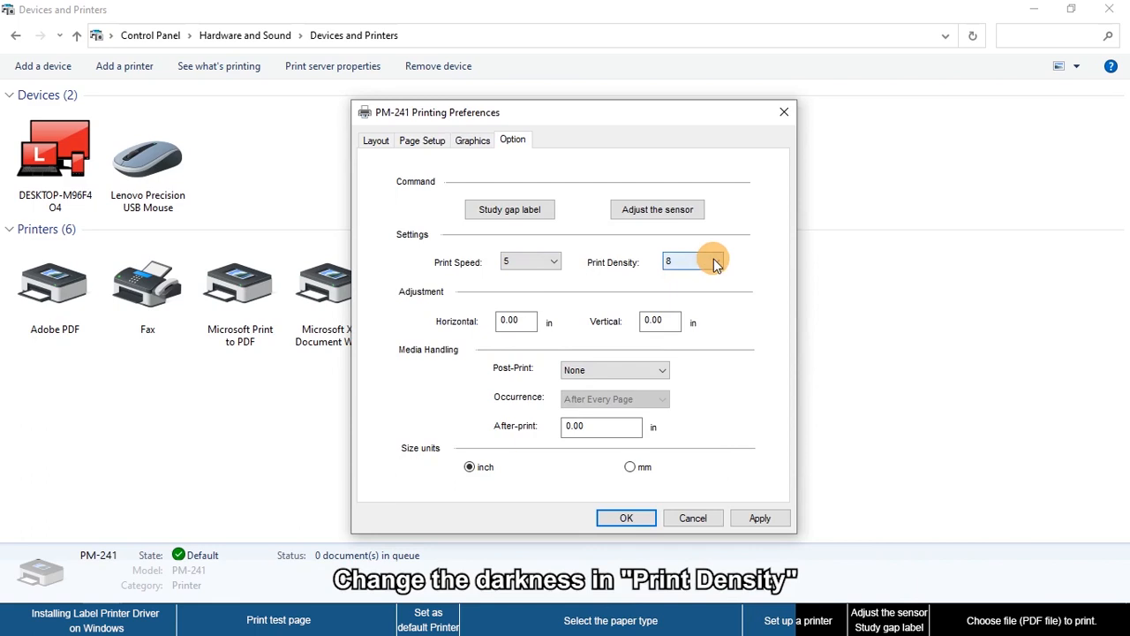
click(715, 261)
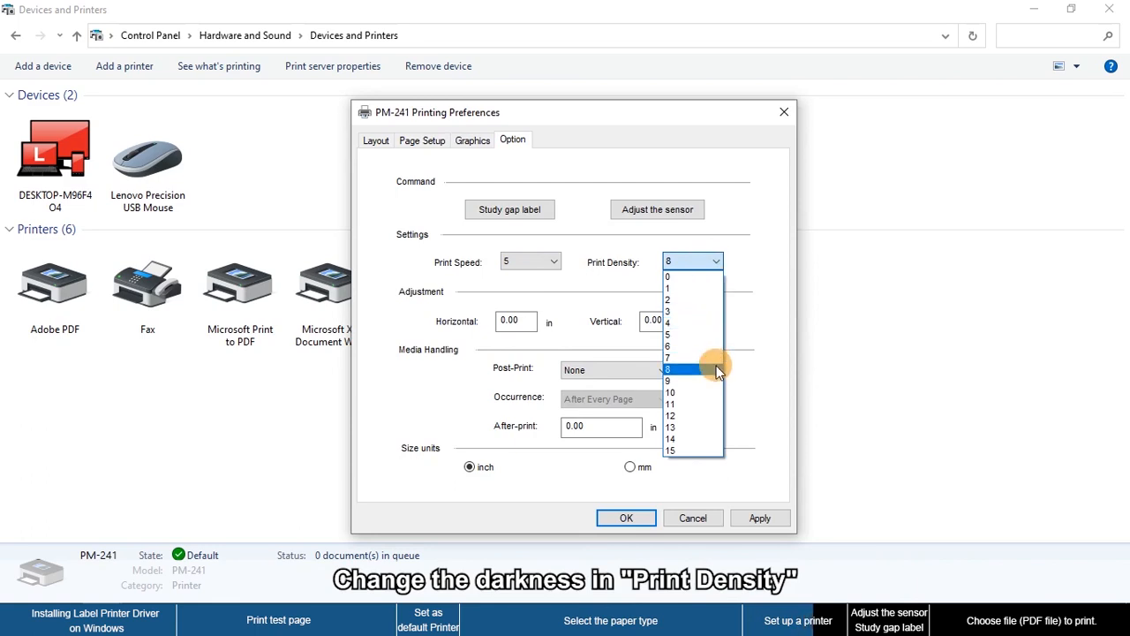
click(685, 369)
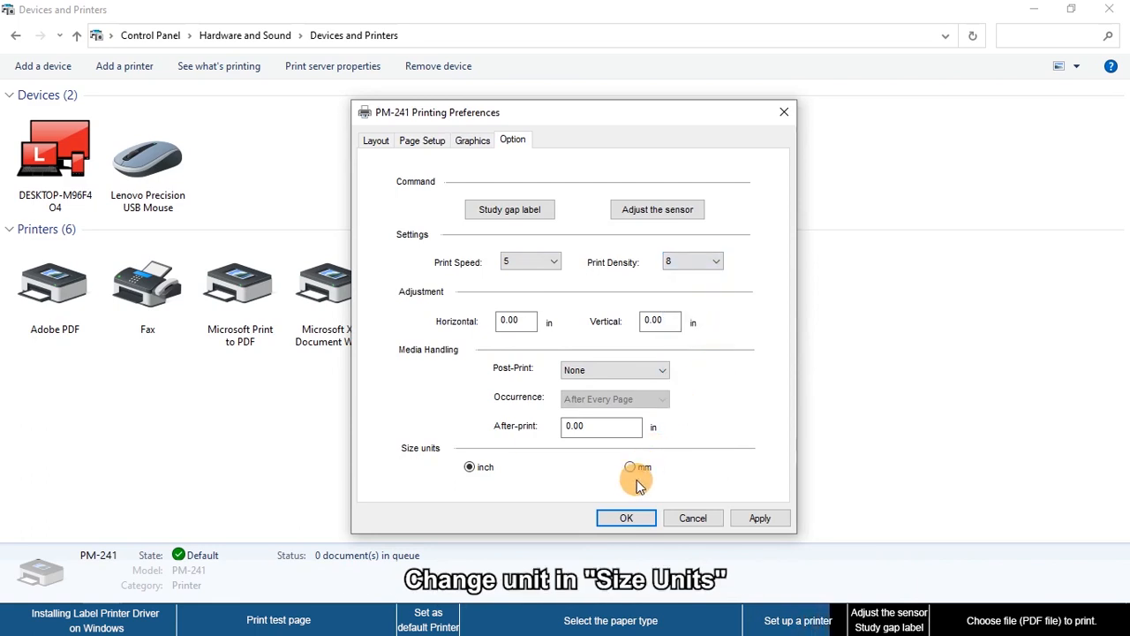
click(629, 466)
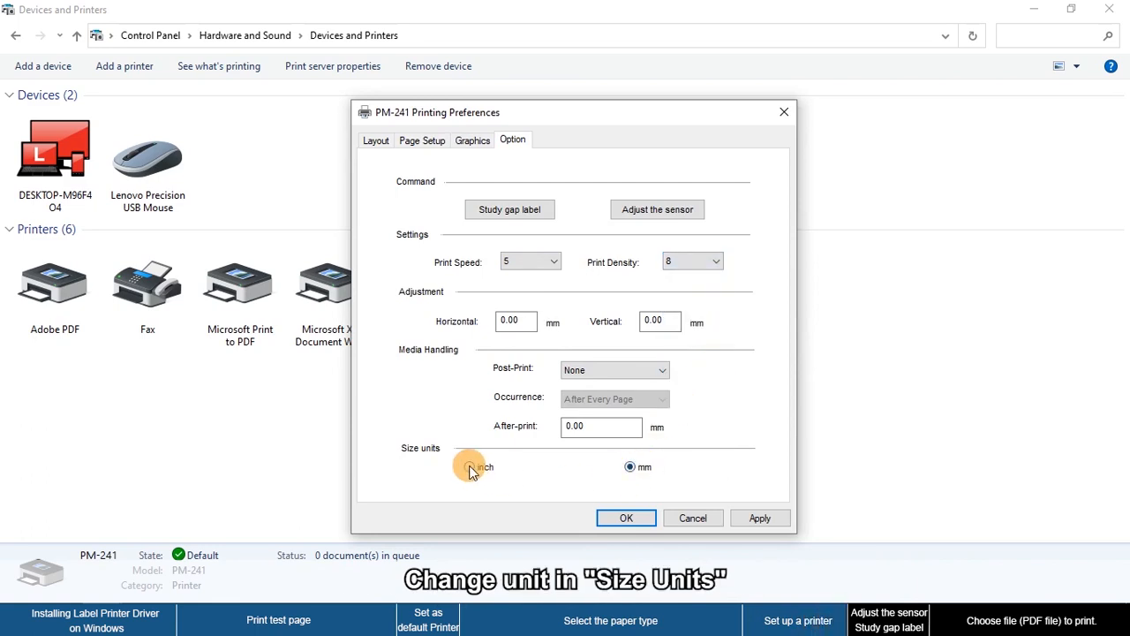
click(470, 466)
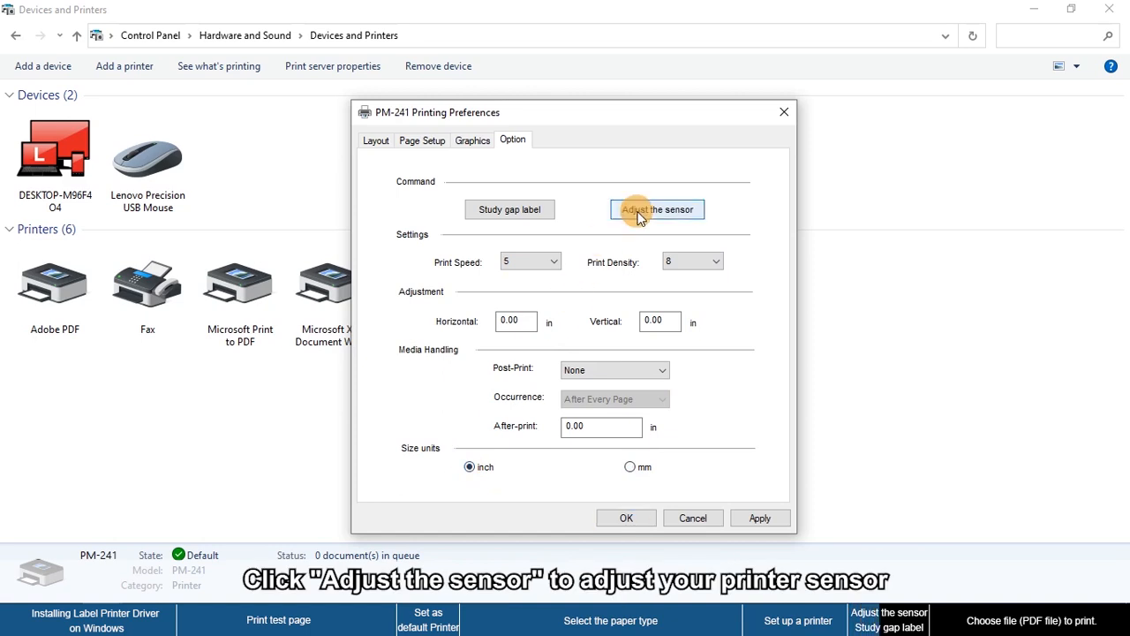
click(509, 208)
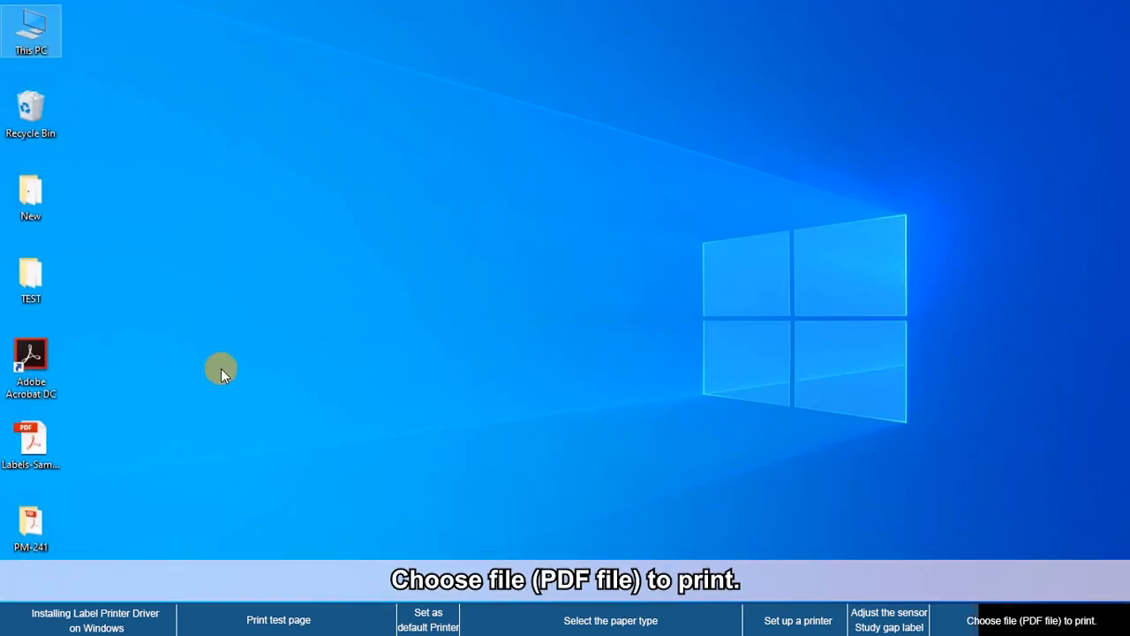
Step: View Labels-Sample.pdf in Acrobat and bring up its Print dialog with PM-241 selected
double_click(30, 438)
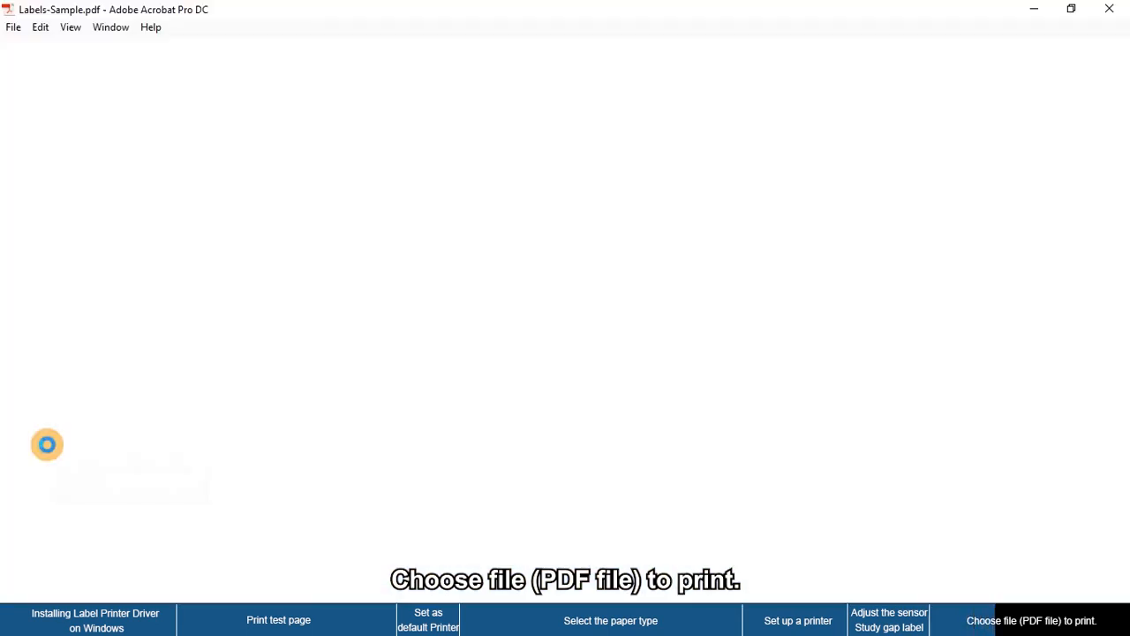
click(562, 85)
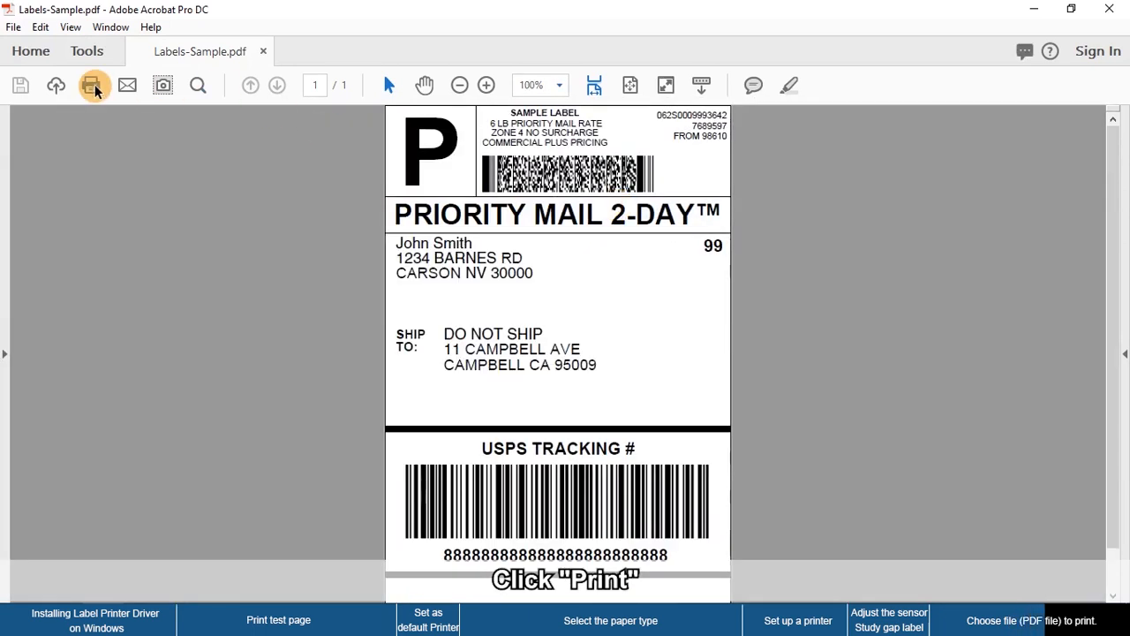
click(92, 84)
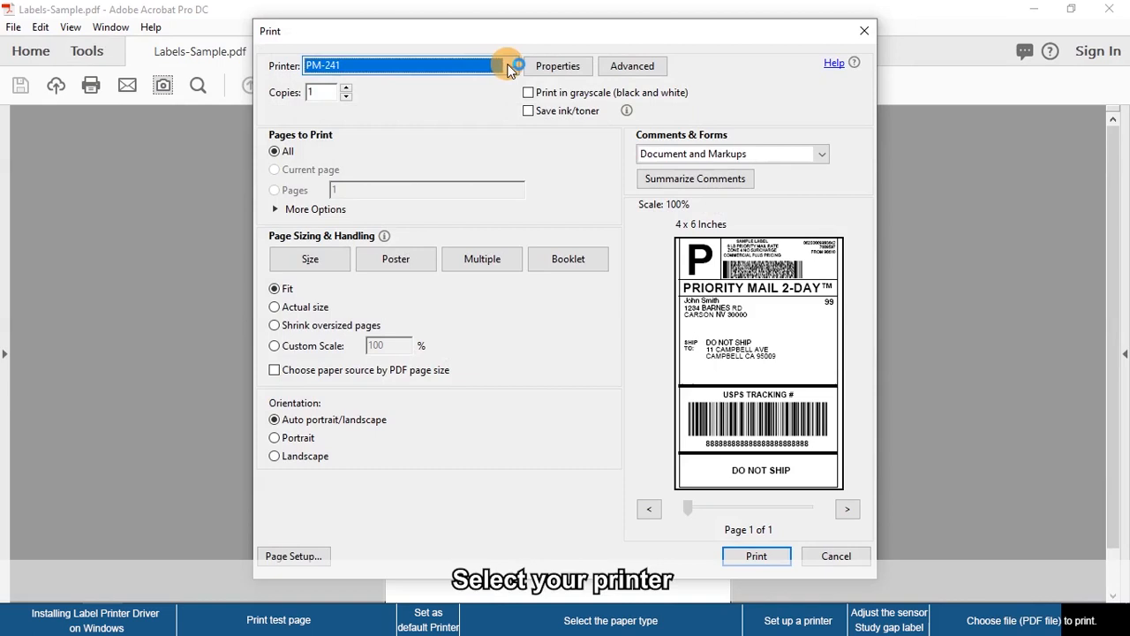